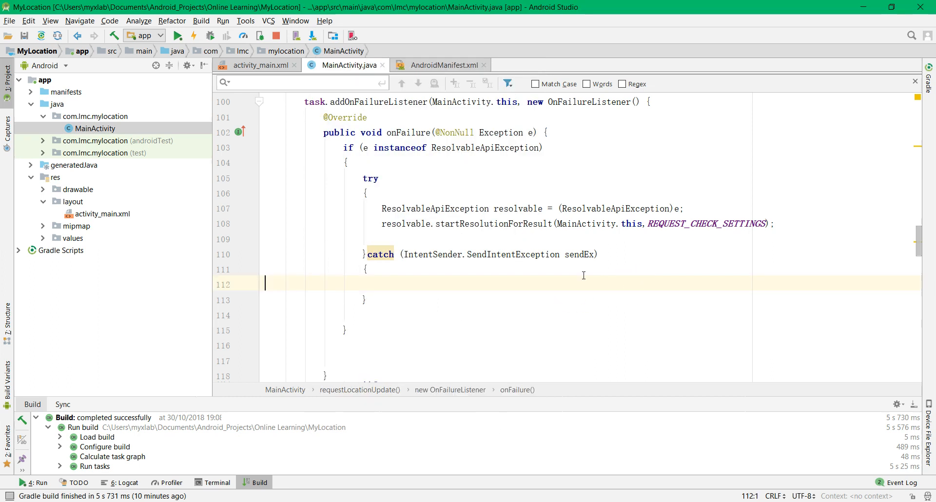
Find onActivityResult in MainActivity's Override Methods list by searching 'onacti'.
click(407, 191)
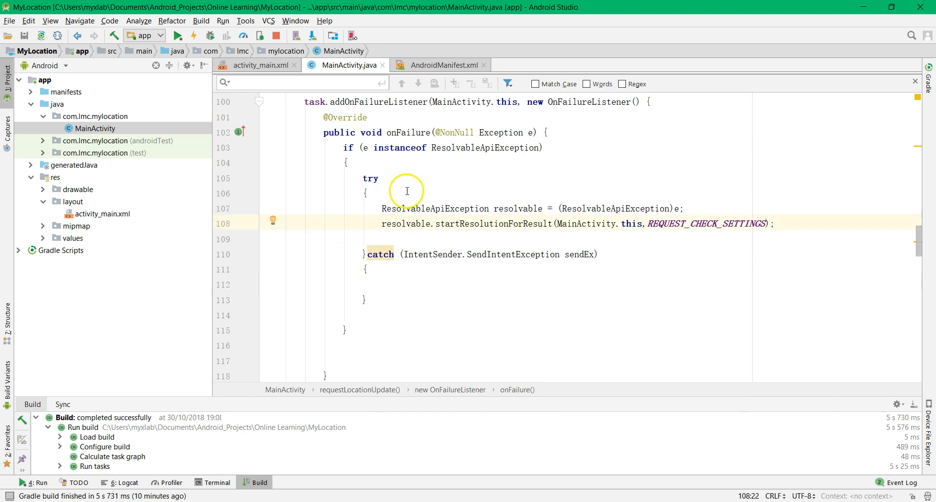
click(364, 102)
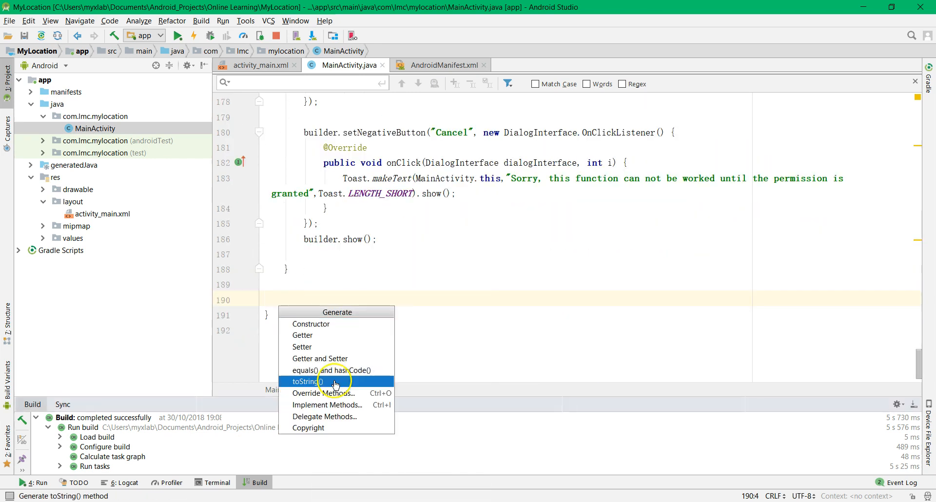
click(327, 404)
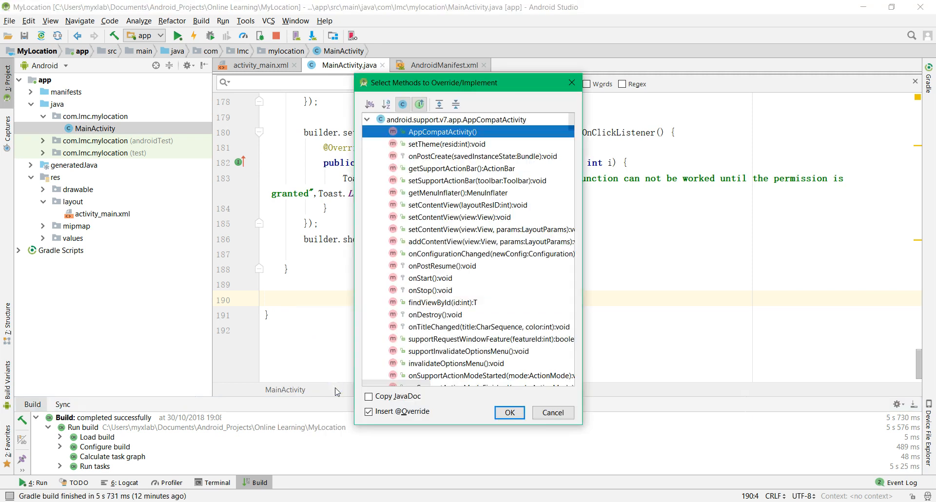
text(onac)
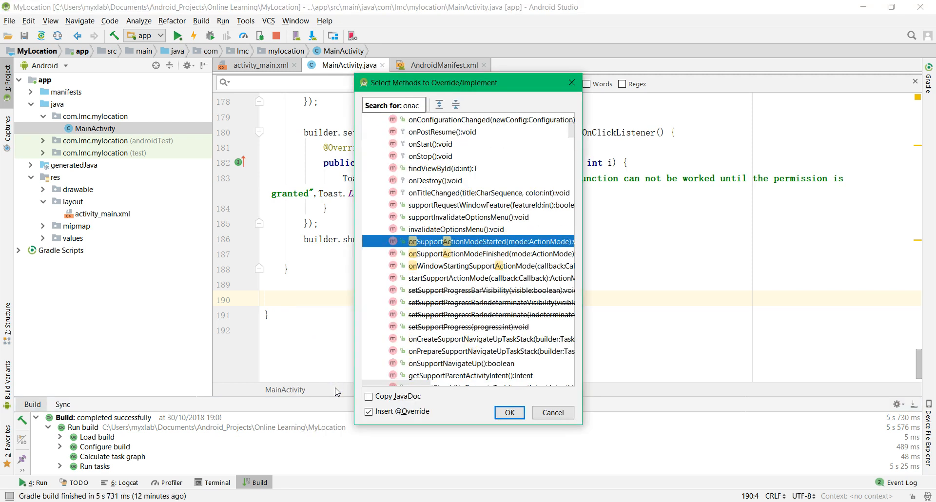
text(ti)
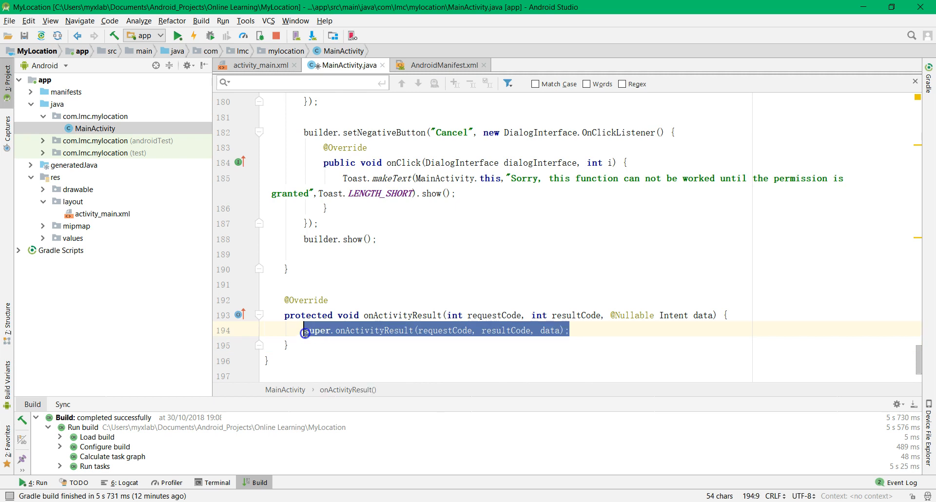
Replace the generated super call with a switch on requestCode and begin a case.
key(Delete)
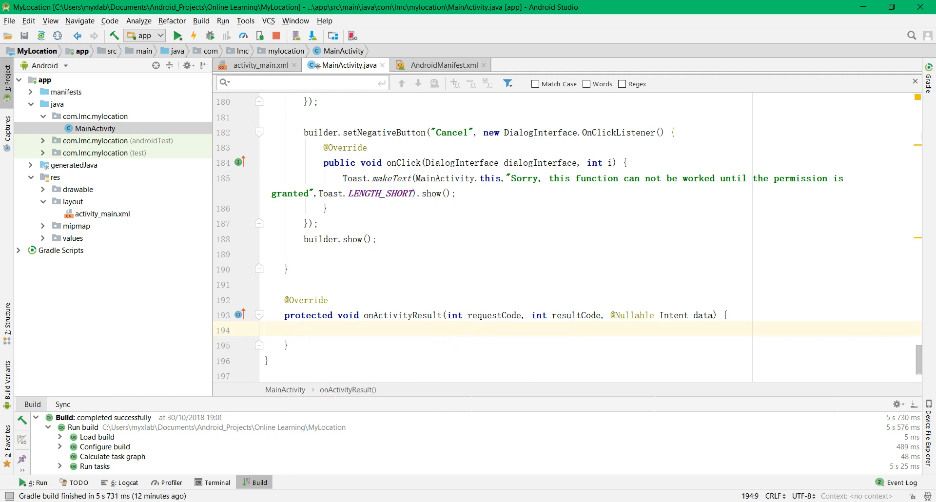
text(swi)
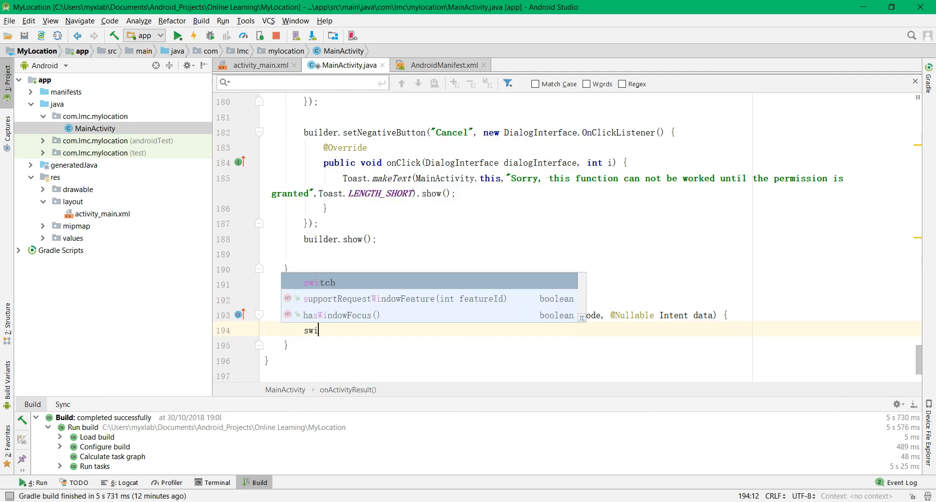
text(tch (requestCode)
text({)
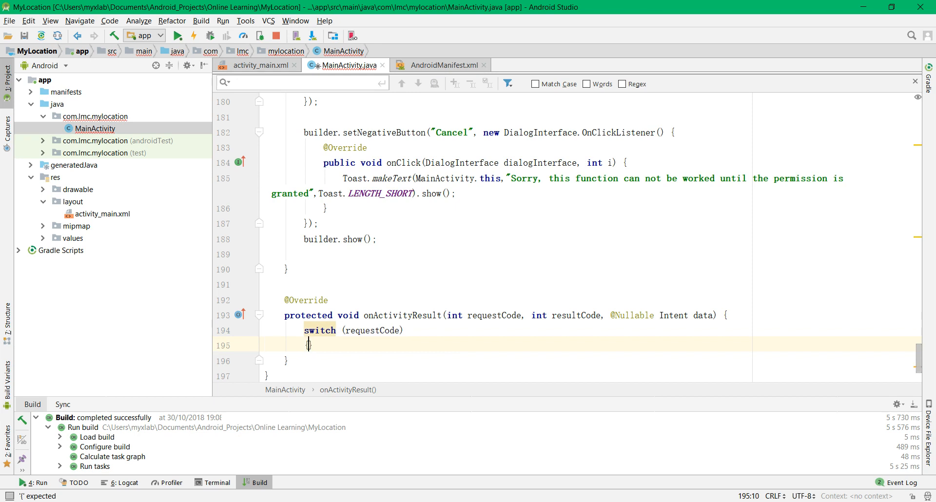
text(C)
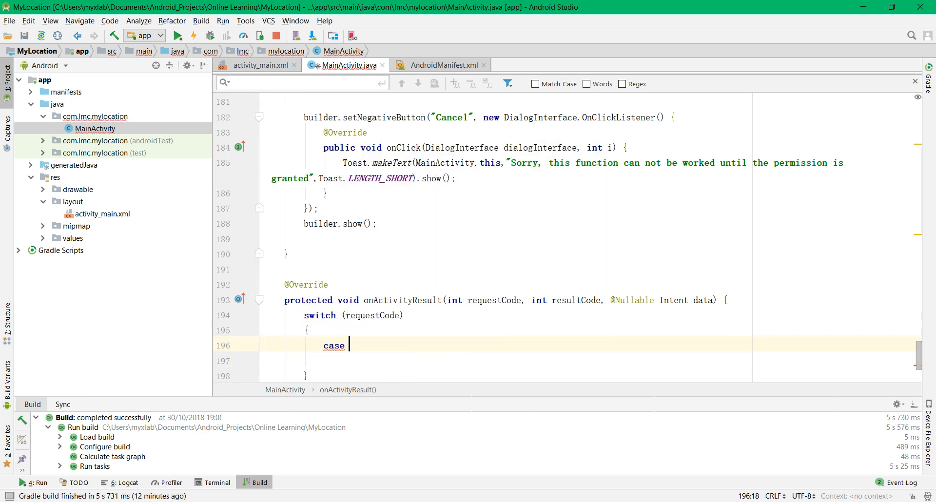
text(Re)
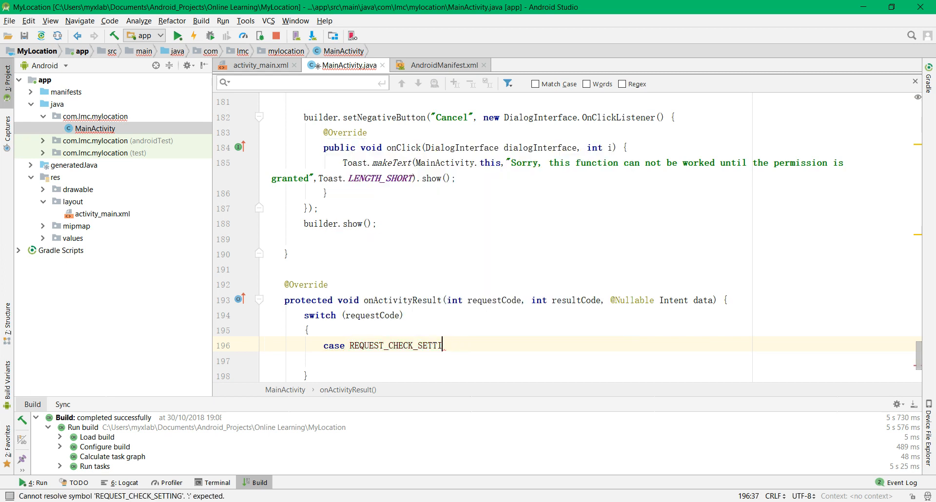
Change the case constant to Activity.RESULT_OK and reformat the code.
key(ctrl+backspace)
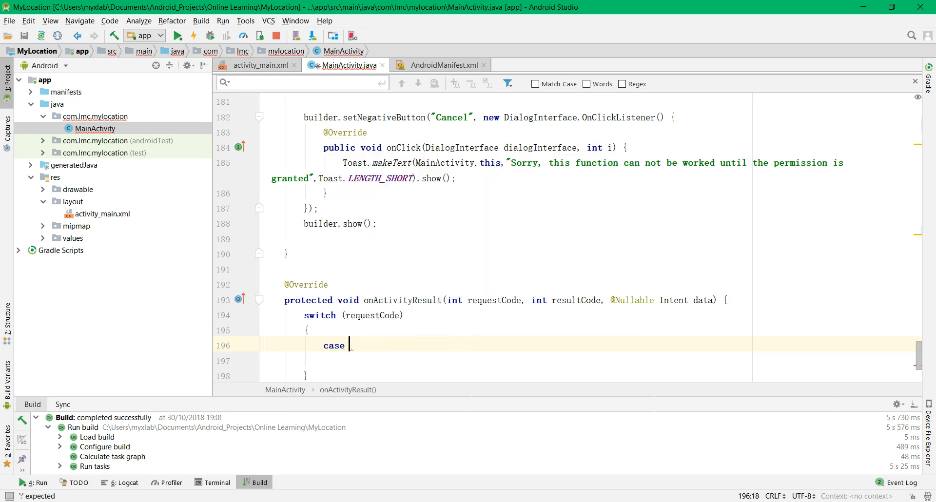
text(A)
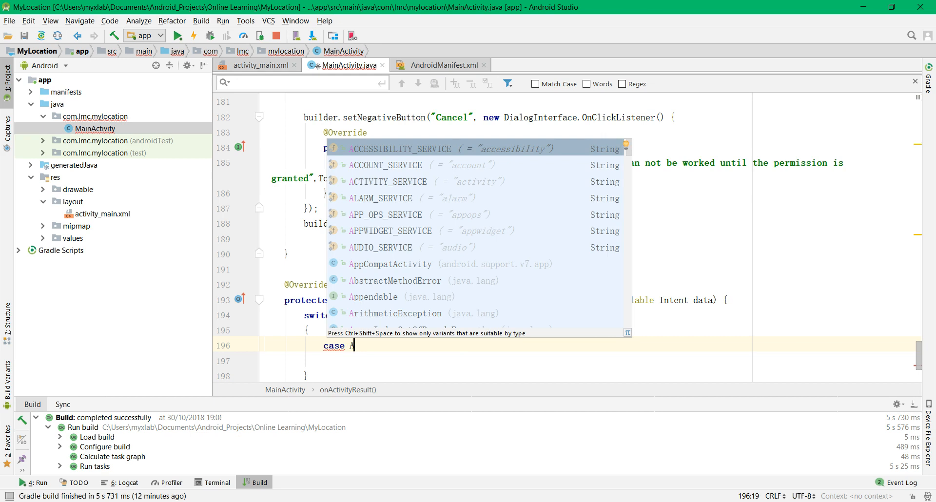
text(c)
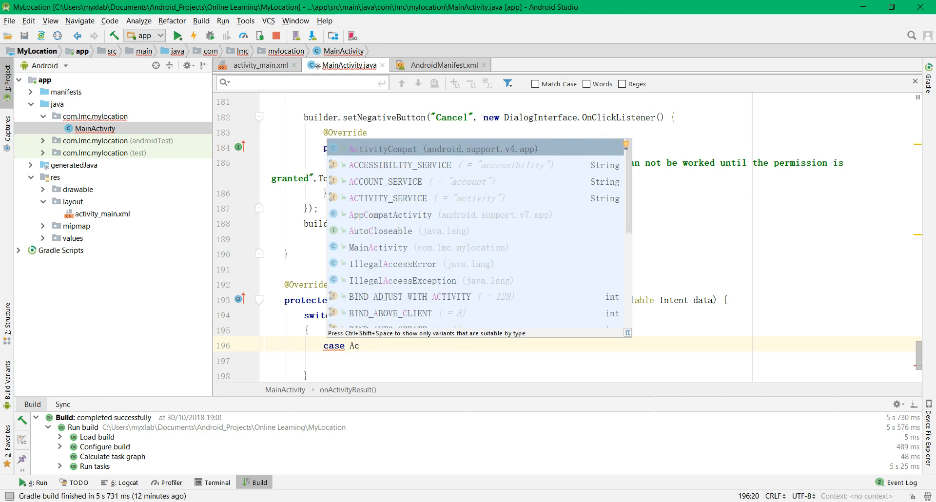
text(ti)
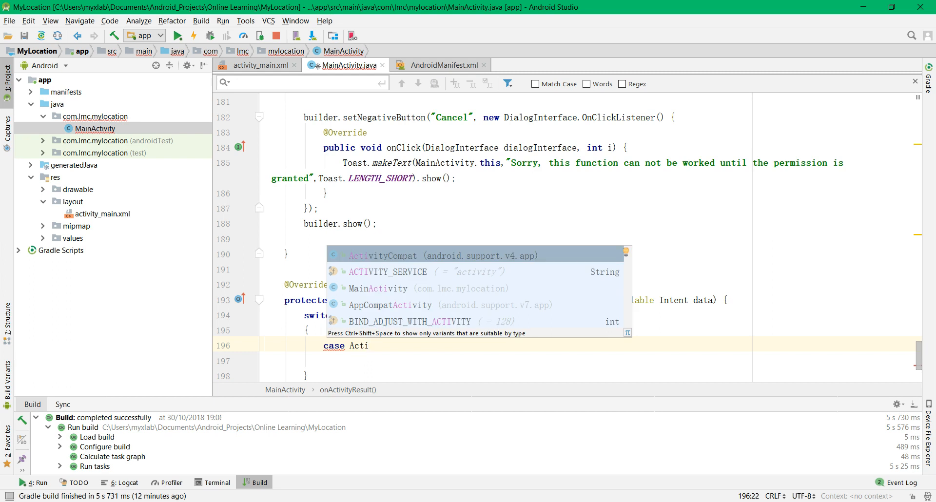
text(vity)
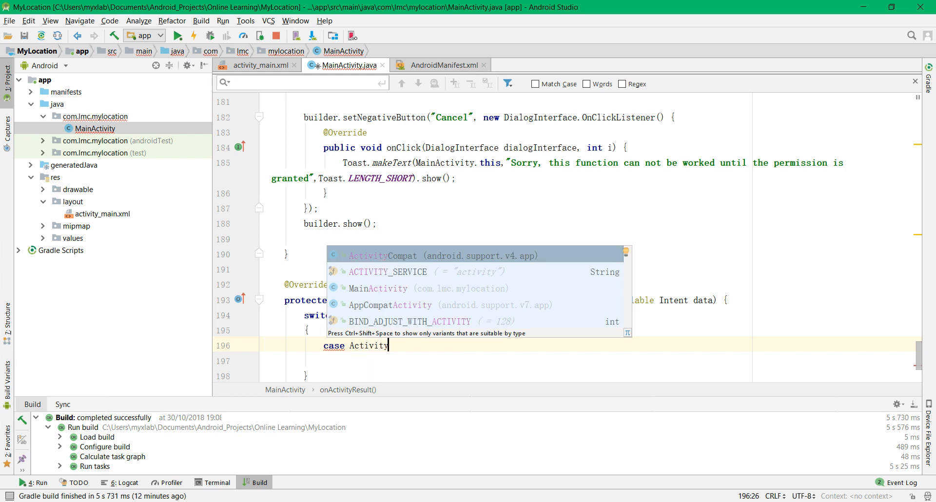
text(.R)
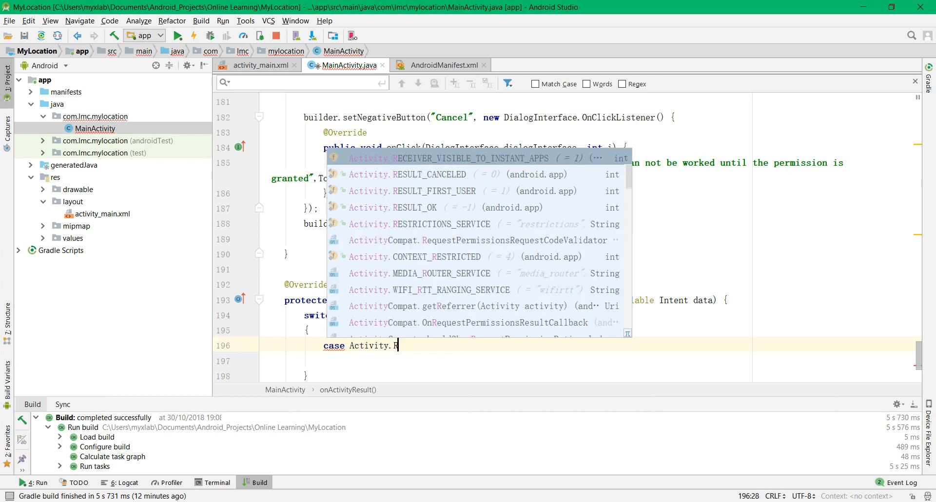
text(e)
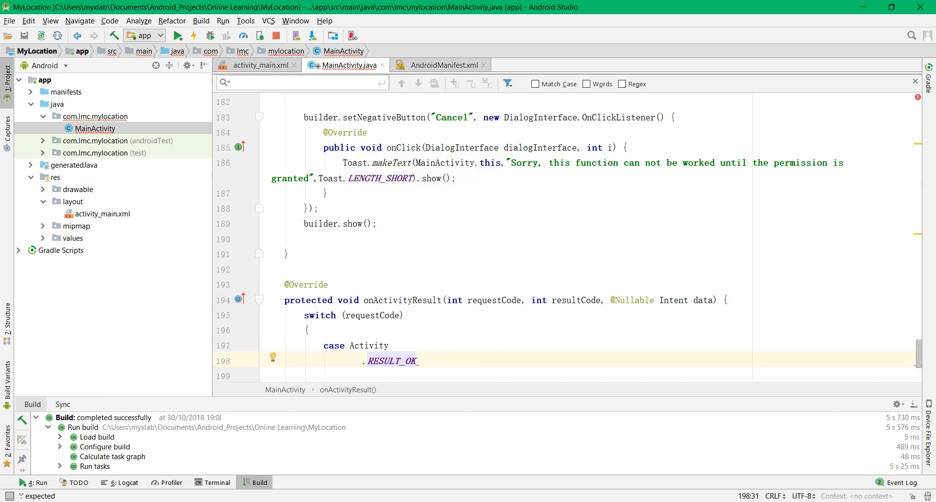
key(ctrl+alt+l)
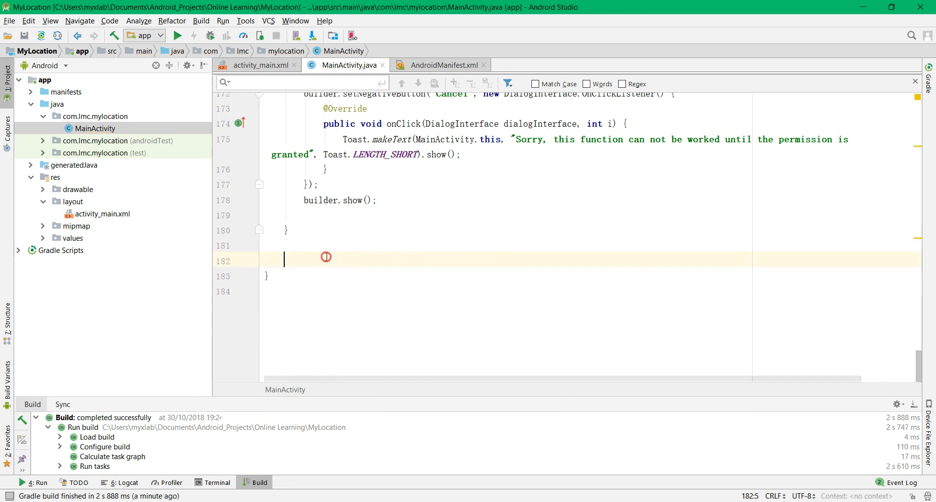
Insert an onActivityResult override at the end of the class and delete its super call.
right_click(326, 257)
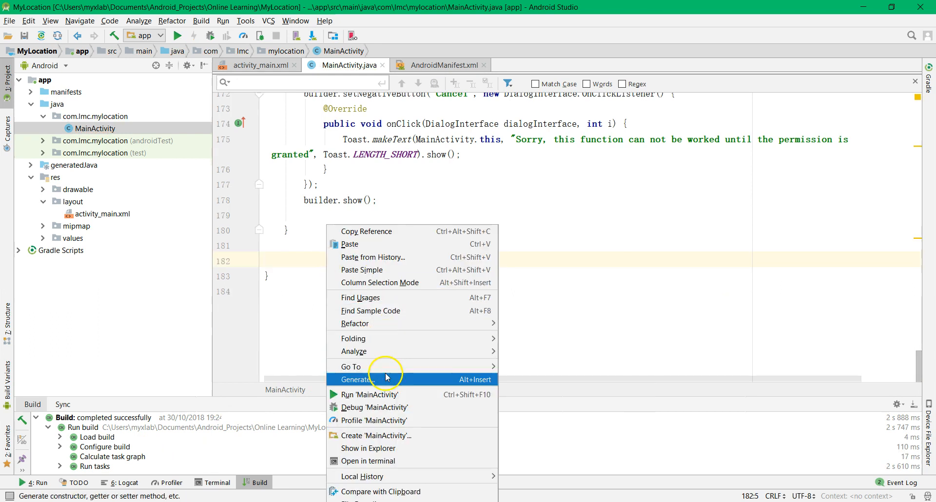
click(355, 379)
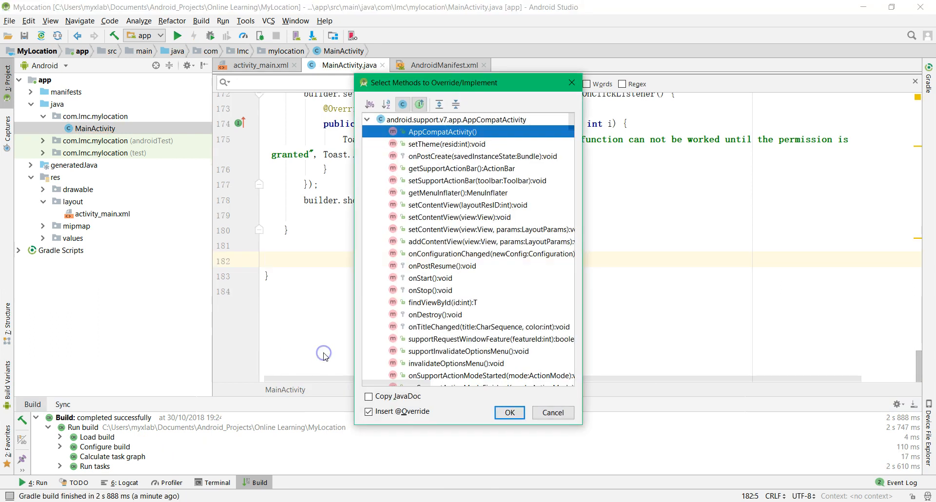
text(onactiv)
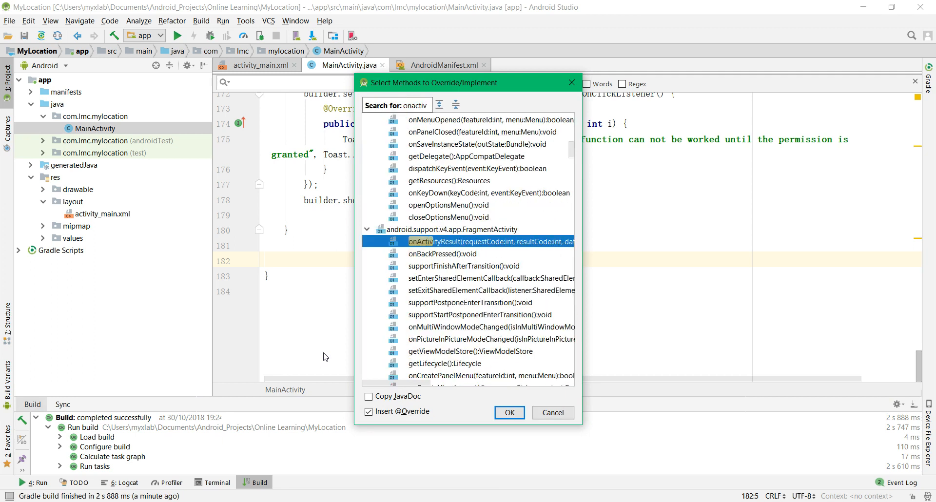
click(508, 412)
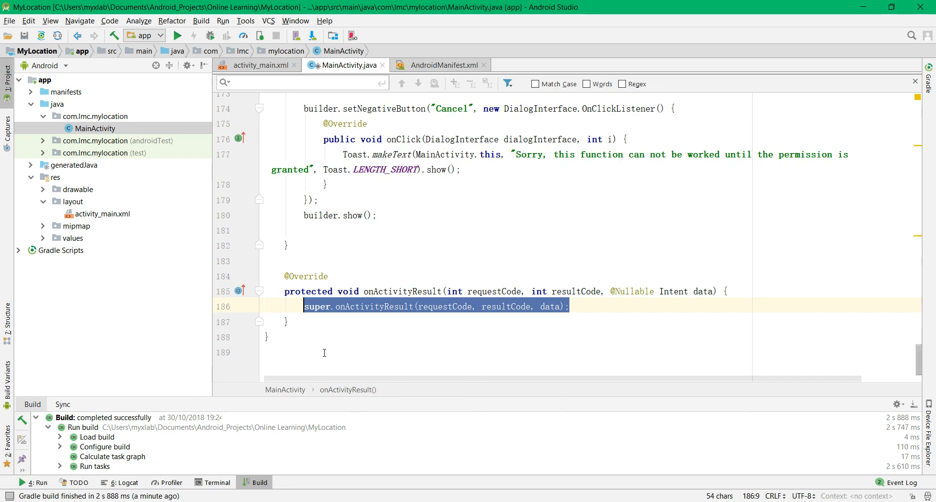
key(Delete)
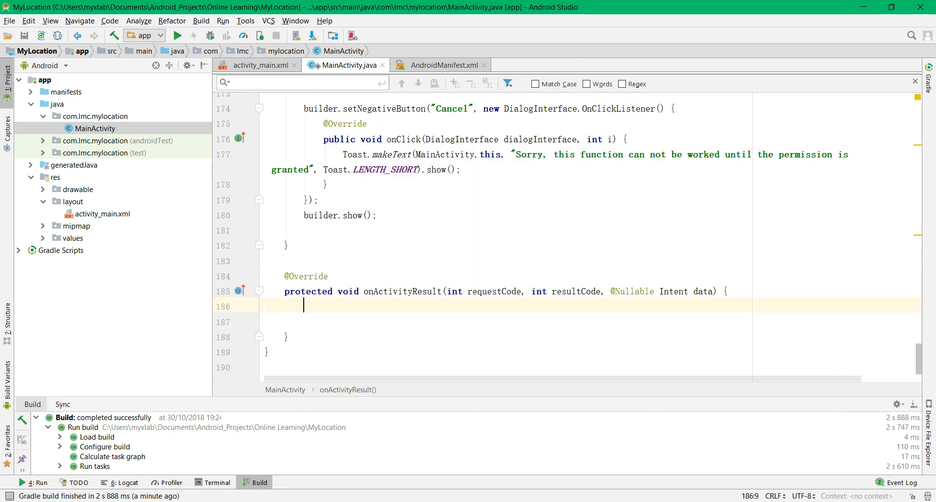
Type switch (requestCode) with case REQUEST_CHECK_SETTINGS: and start a nested switch.
text(switch ()
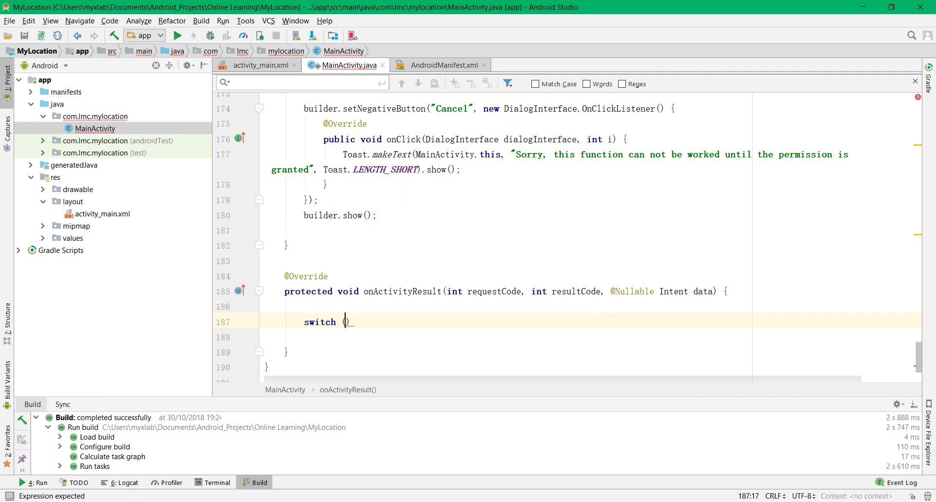
text(requestCode)
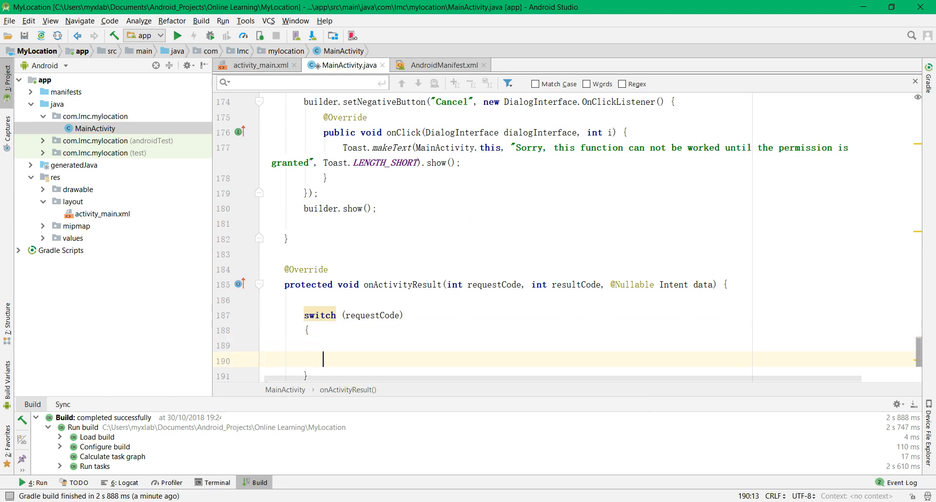
text(case)
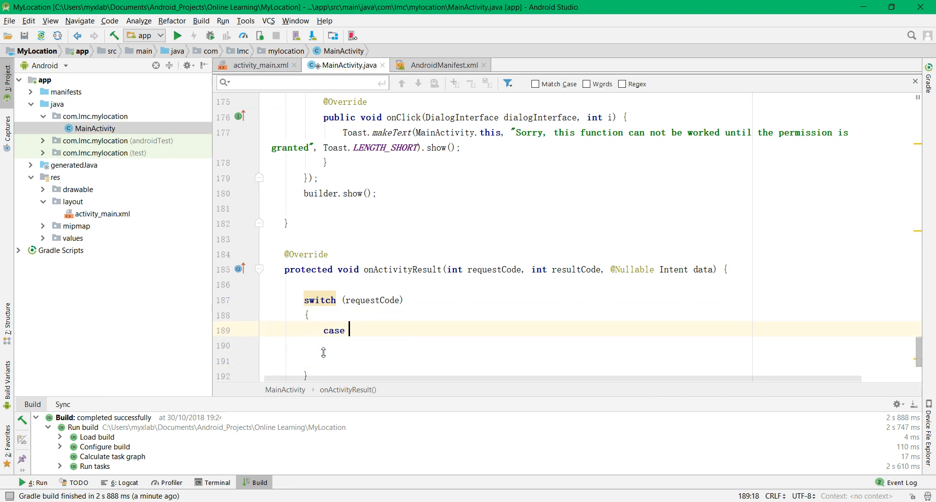
text(REQUEST_CHECK_SETTINGS)
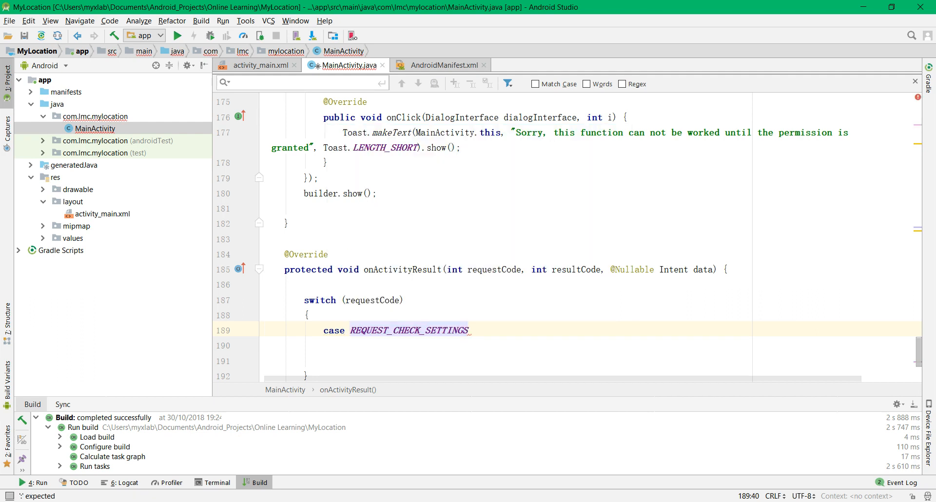
text(:)
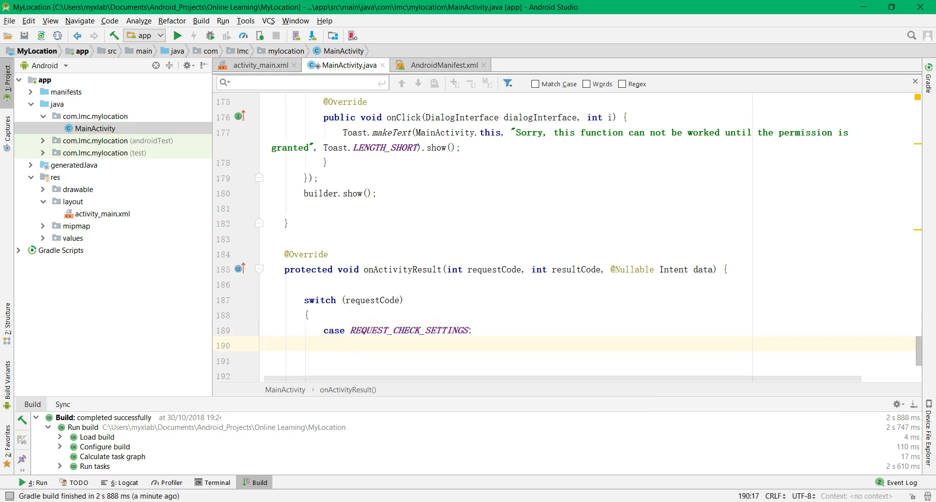
text(switch (resultCode)
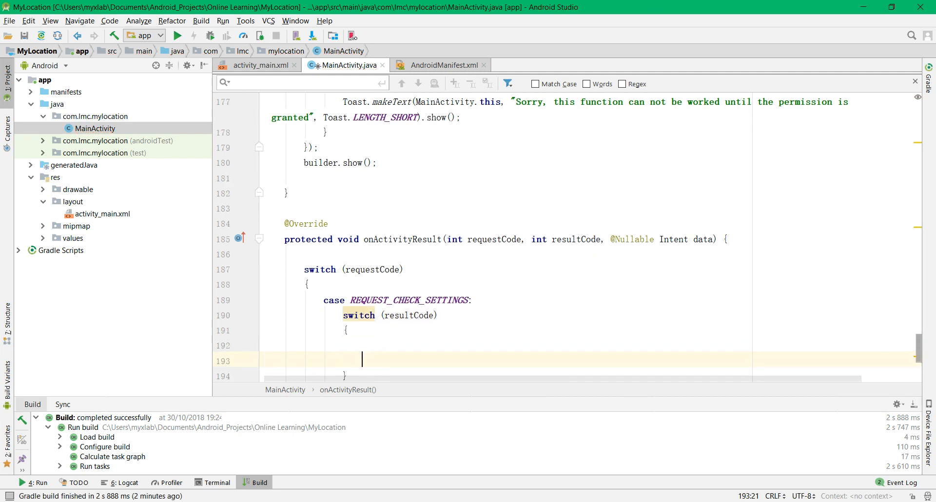
Add Activity.RESULT_OK and Activity.RESULT_CANCELED cases with break statements to the resultCode switch.
text(case Ac)
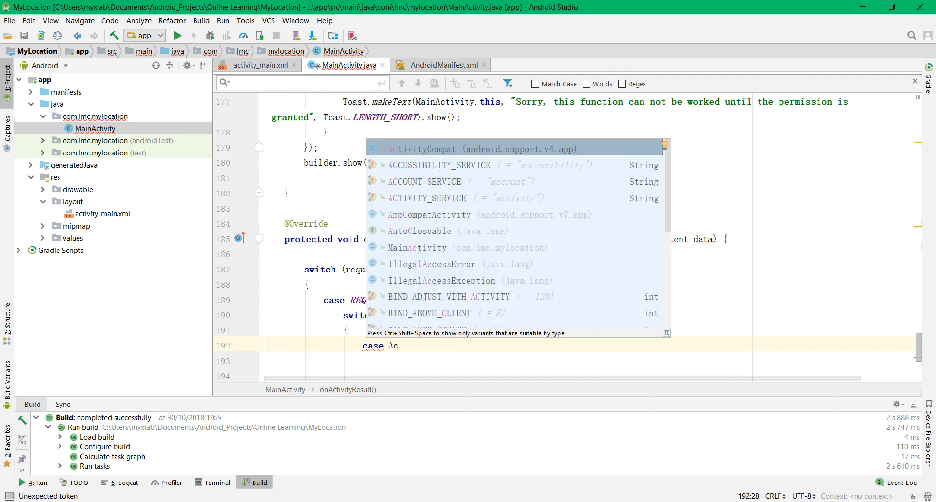
text(tivity)
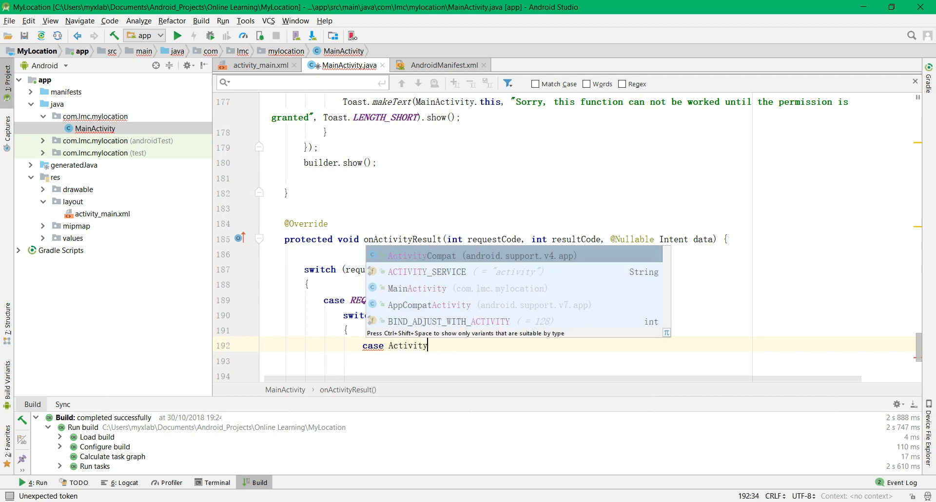
text(.)
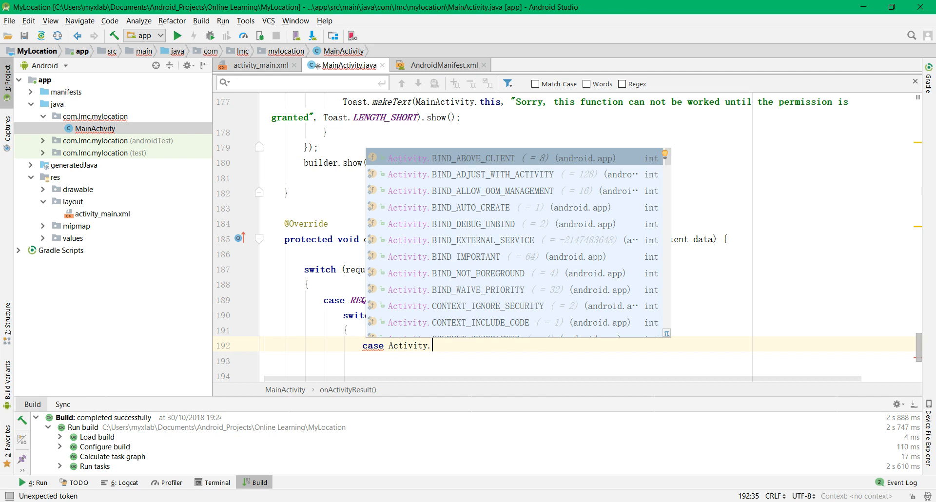
text(RESULT_OK;)
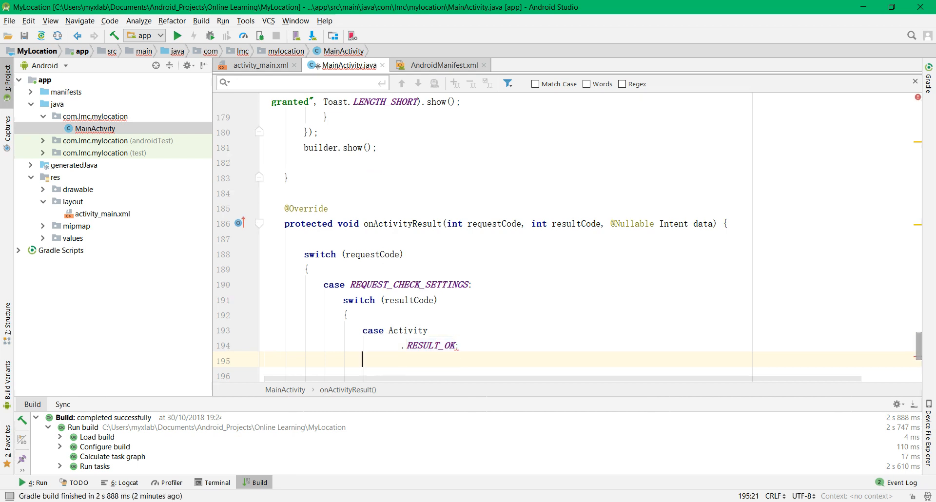
text(break;)
text(case Activity.RESULT_CANCELED:)
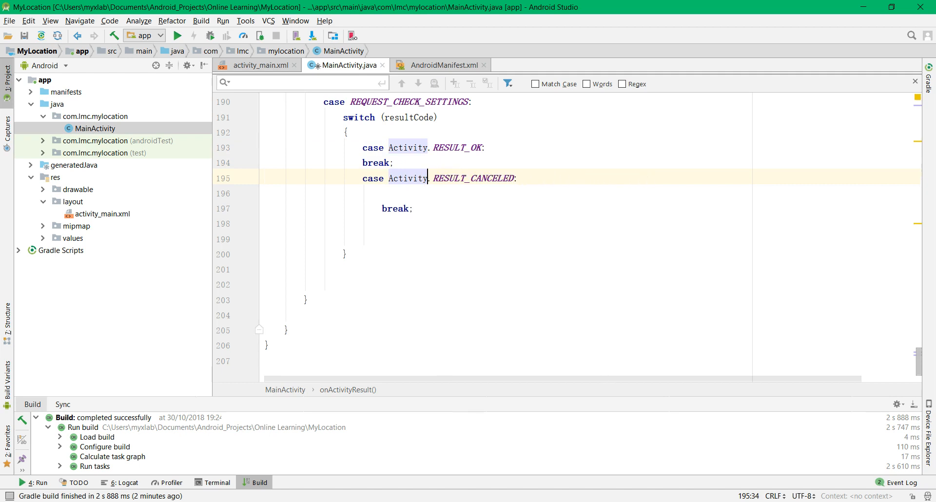
key(enter)
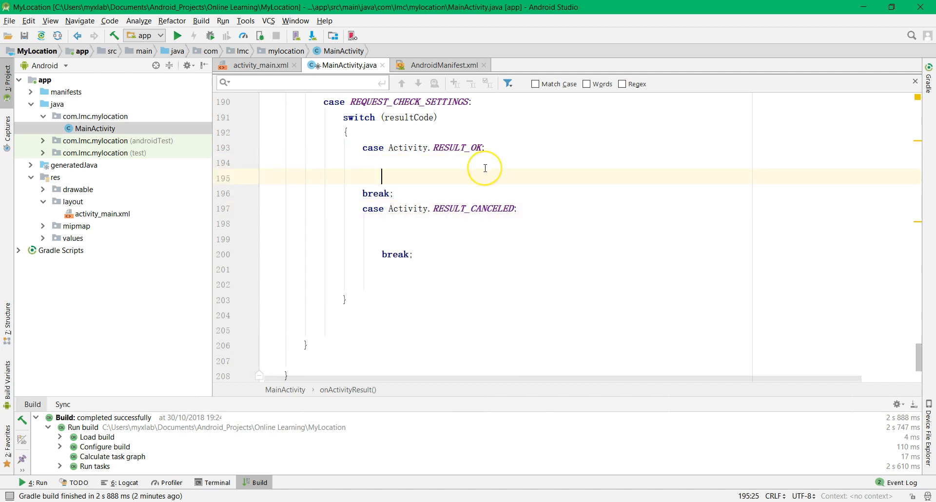
Type Toast.makeText(MainActivity.this, "Location setting has turn on.", Toast.LENGTH_LONG).show() under RESULT_OK.
text(Toast.)
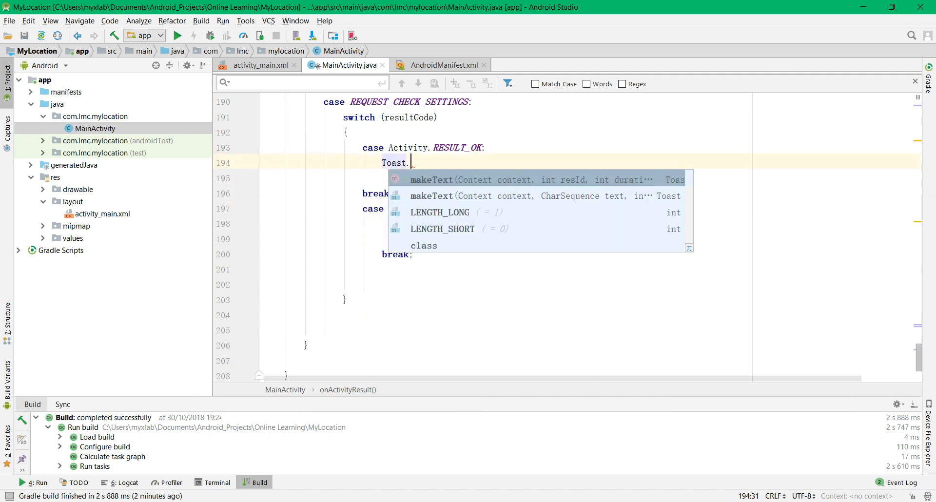
text(makeText(MainActivity.this,)
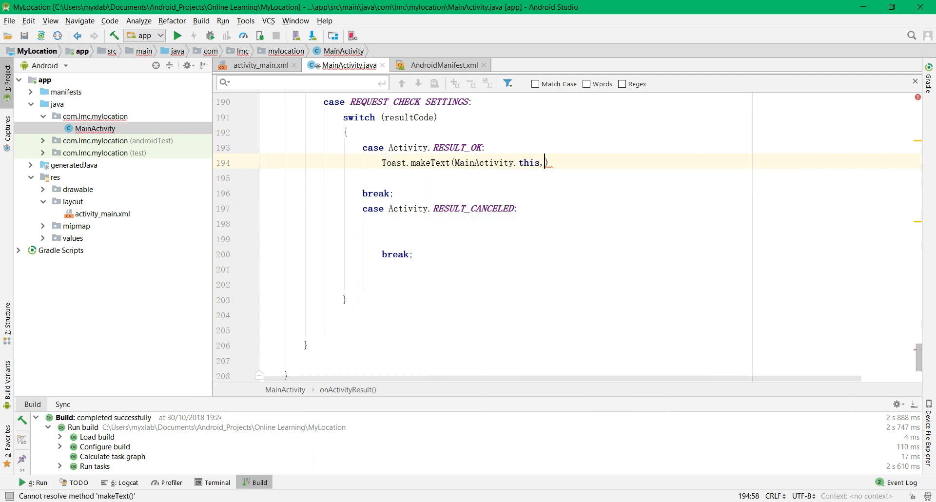
text("")
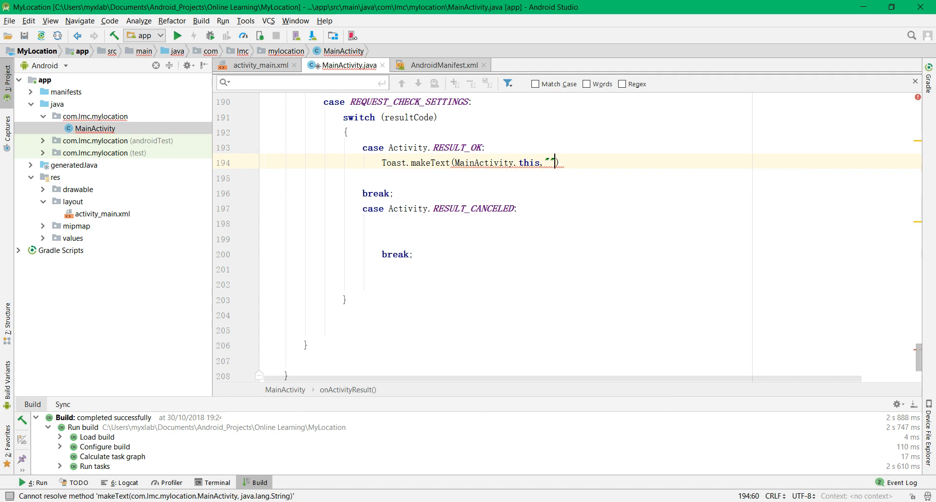
text(Locas)
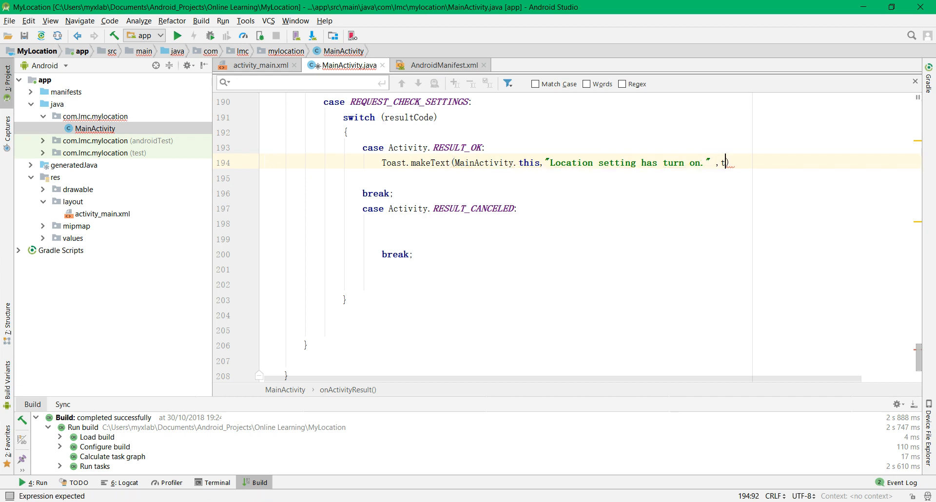
text(Toast.LENGTH_LONG)
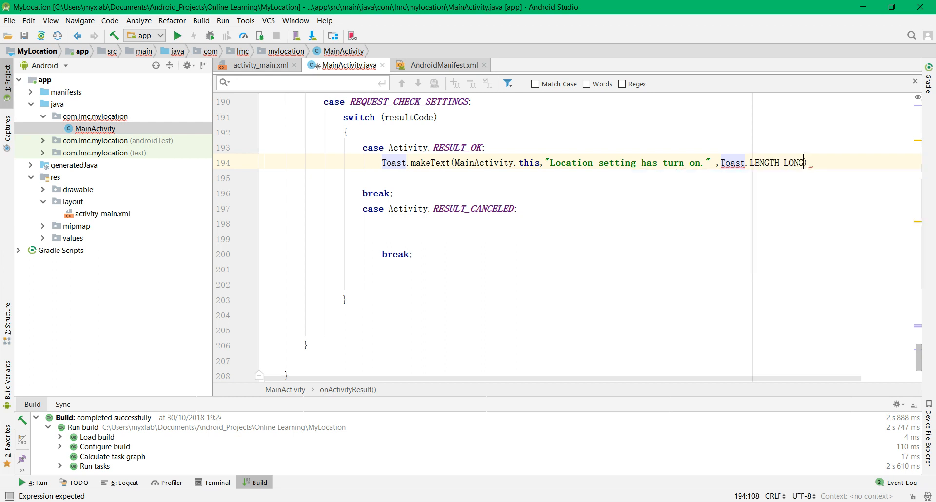
text(.)
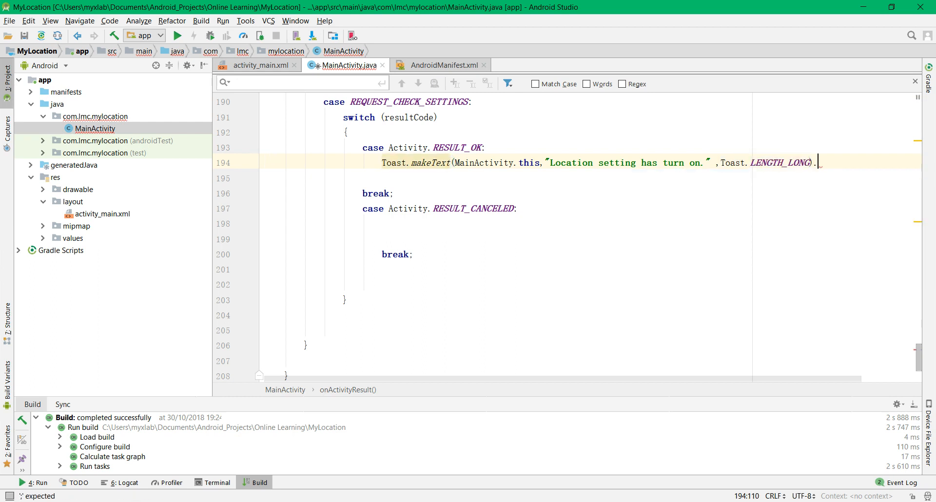
text(show();)
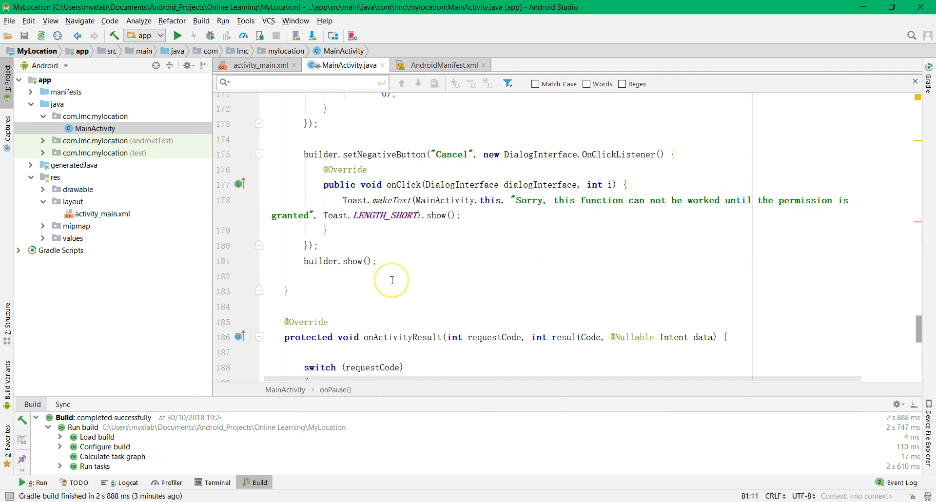
scroll(down, 3)
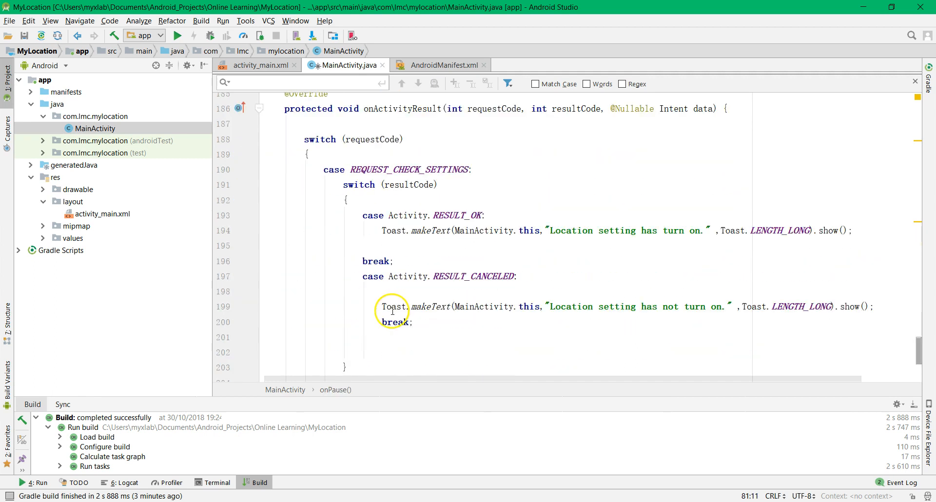
click(363, 231)
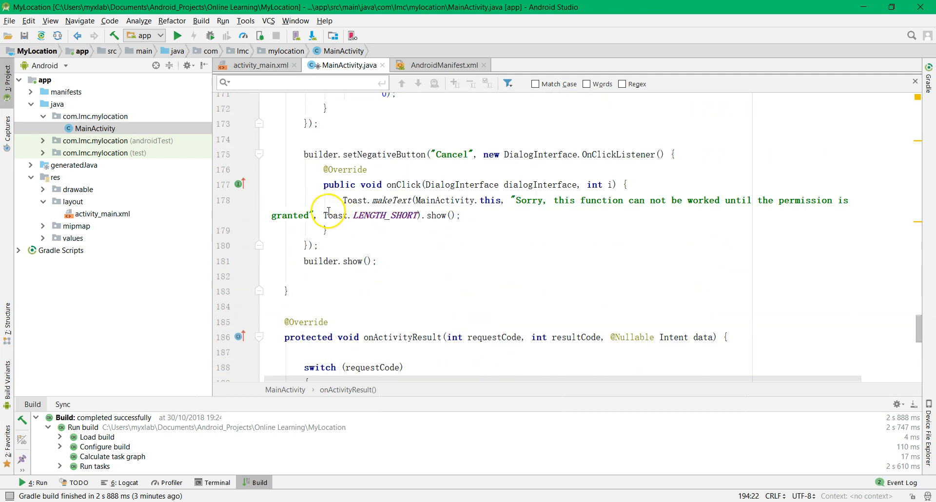
click(343, 200)
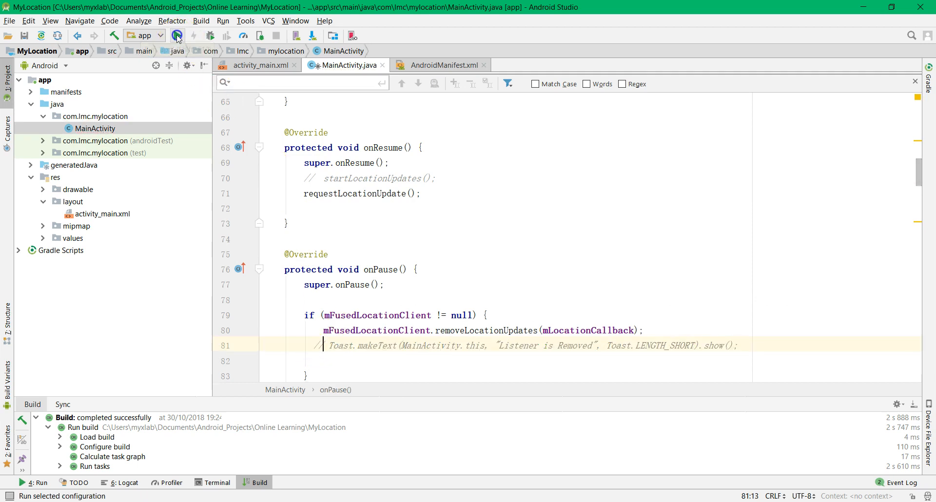
Run the MyLocation app on the emulator from the toolbar.
click(177, 35)
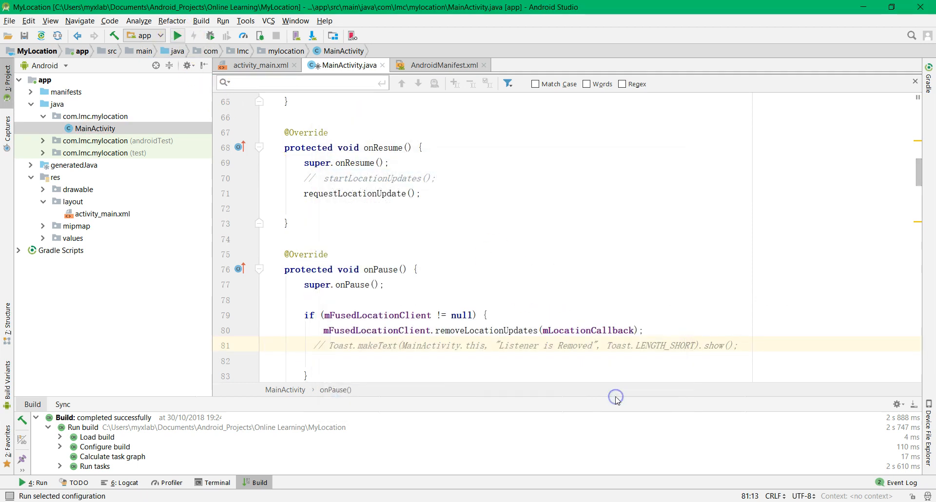
click(177, 35)
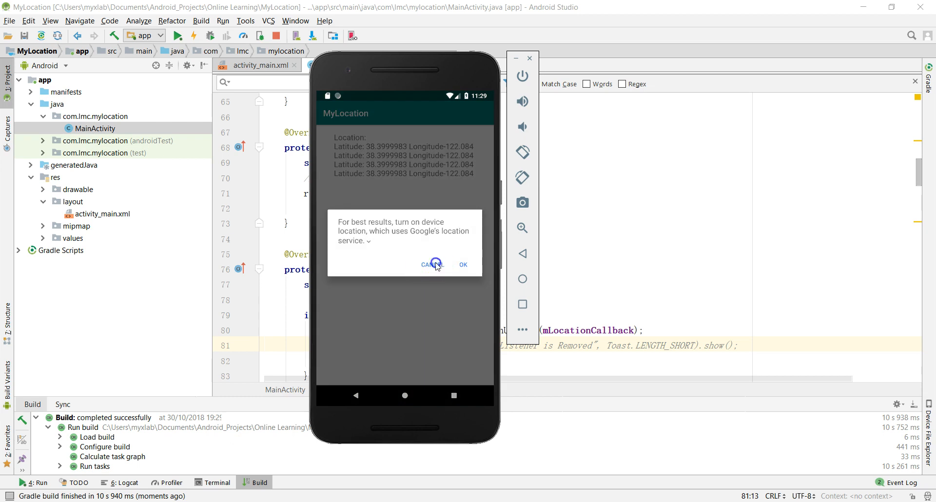
Cancel the device location prompt to see the Toast, then accept it with OK.
click(432, 265)
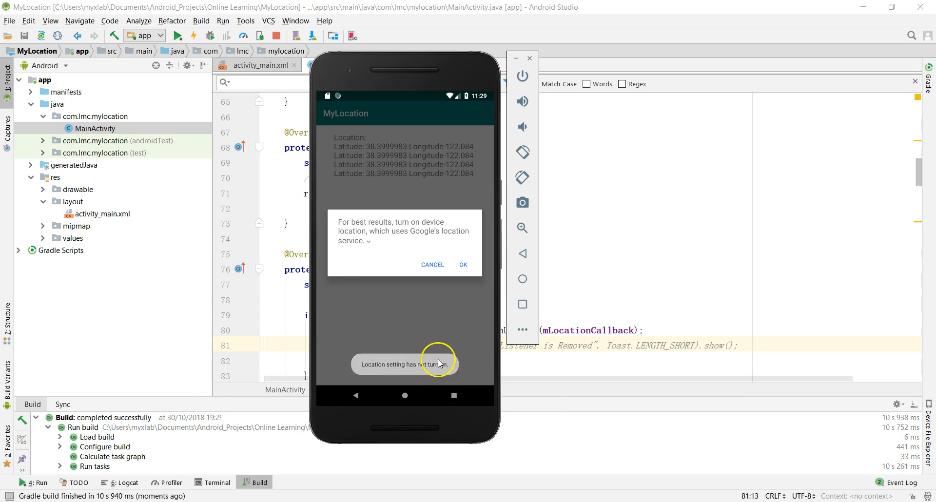
click(463, 265)
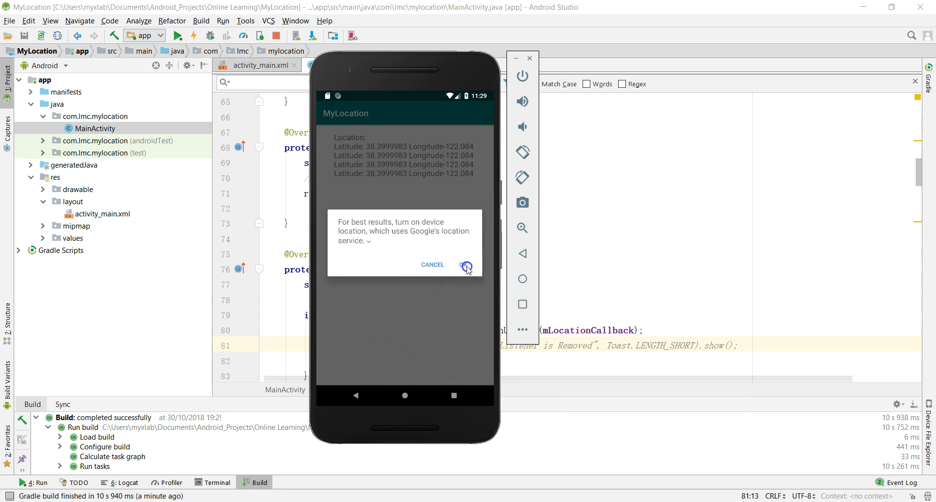
click(467, 265)
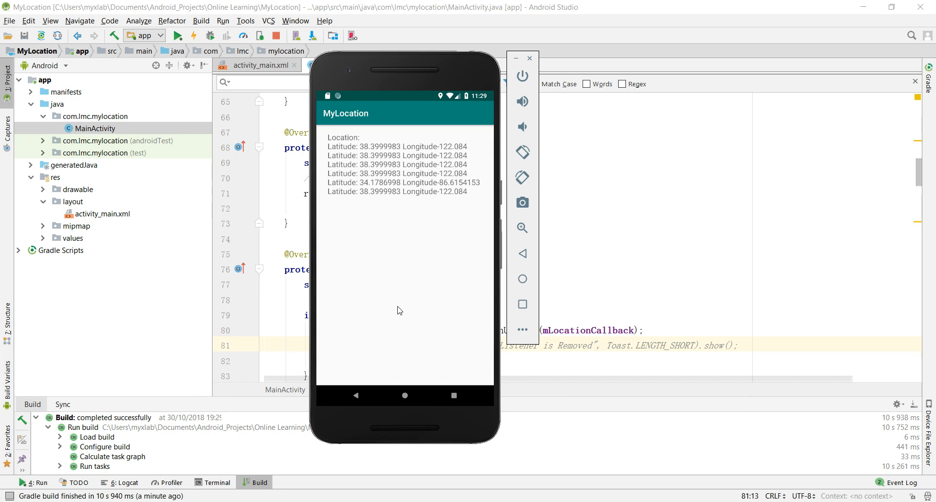
click(398, 317)
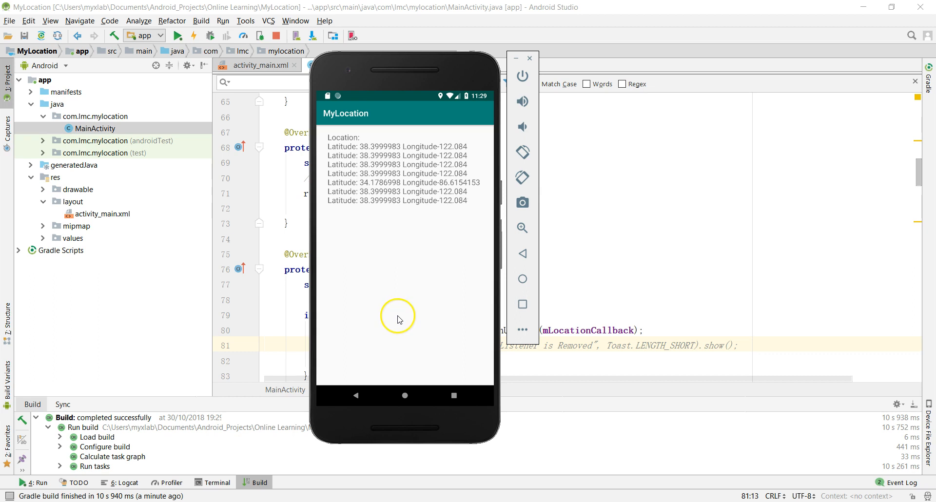